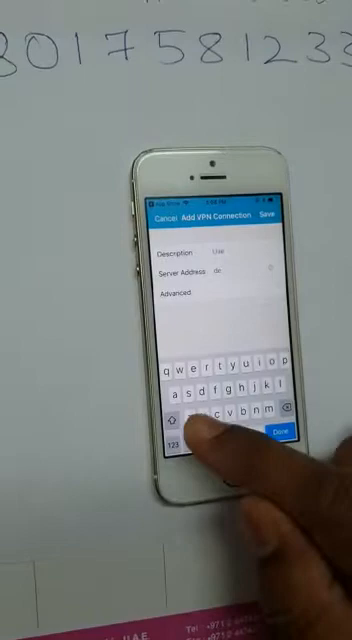
Save the new VPN connection after entering its description and server address
left_click(165, 434)
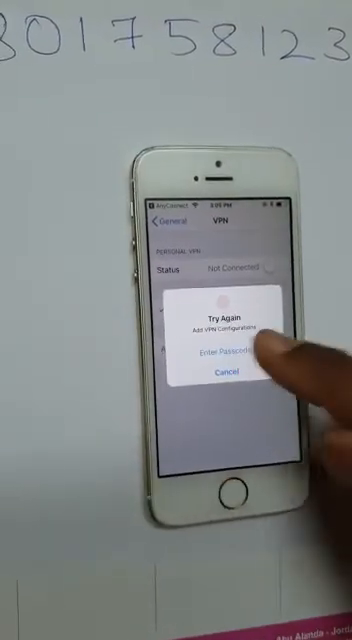
Enter the device passcode to allow adding the VPN configuration
left_click(222, 358)
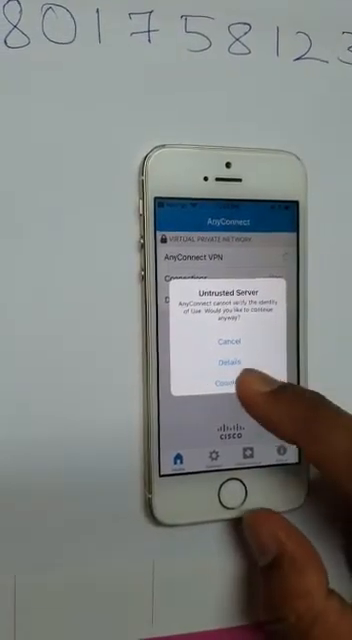
Continue past the Untrusted Server alert to reach the username prompt
left_click(226, 384)
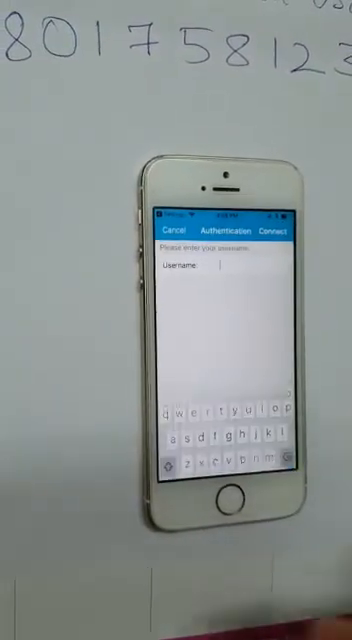